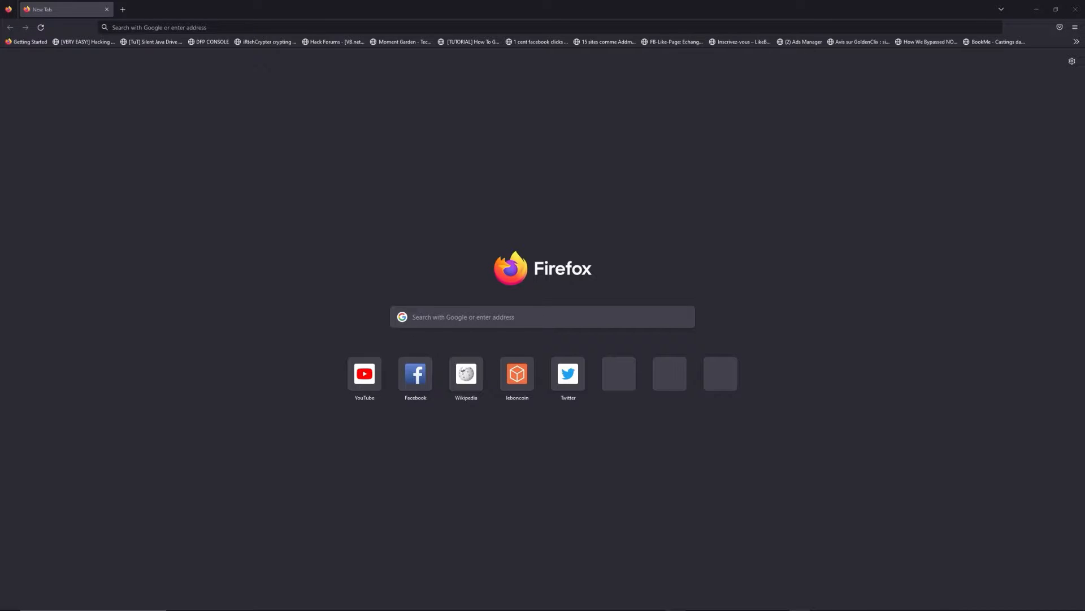
- Enter freewebtools.com/192.168 in the address bar to reach the 192.168 login guide
{"action": "type", "text": "freewebtools."}
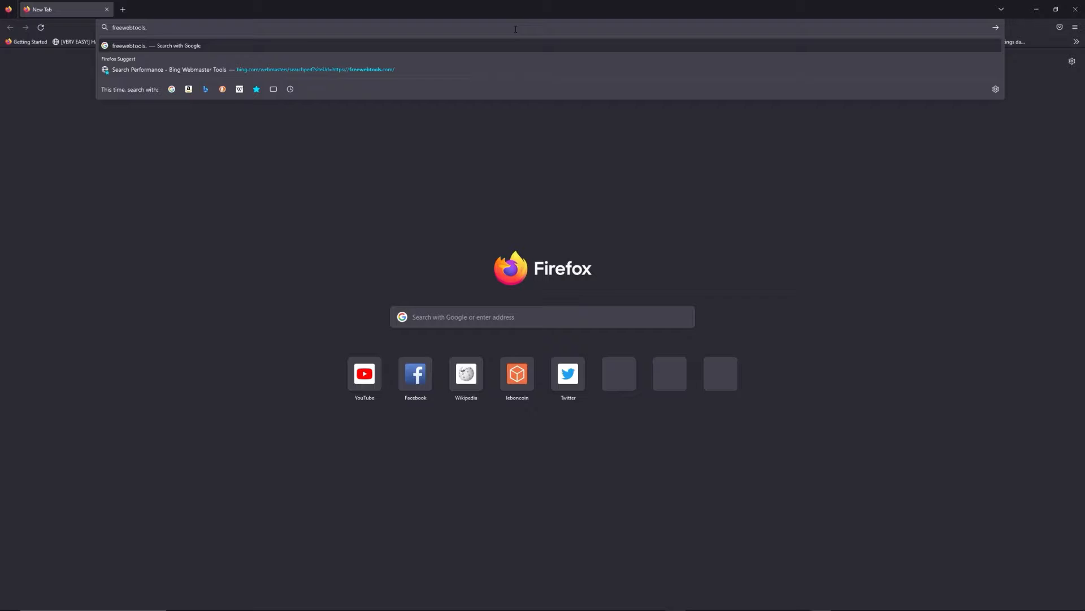
{"action": "type", "text": "com"}
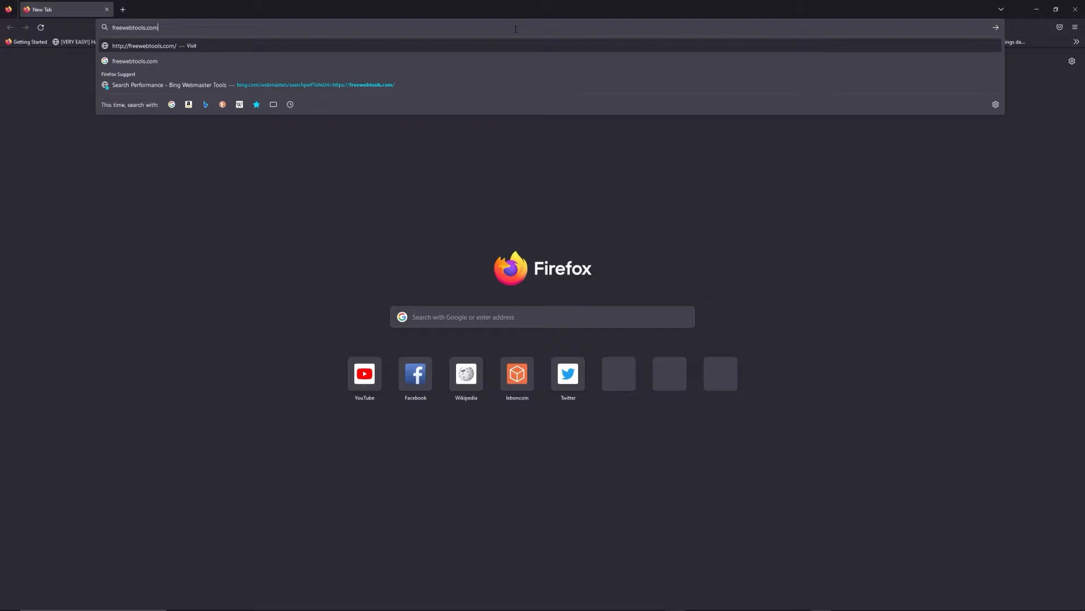
{"action": "type", "text": "/192."}
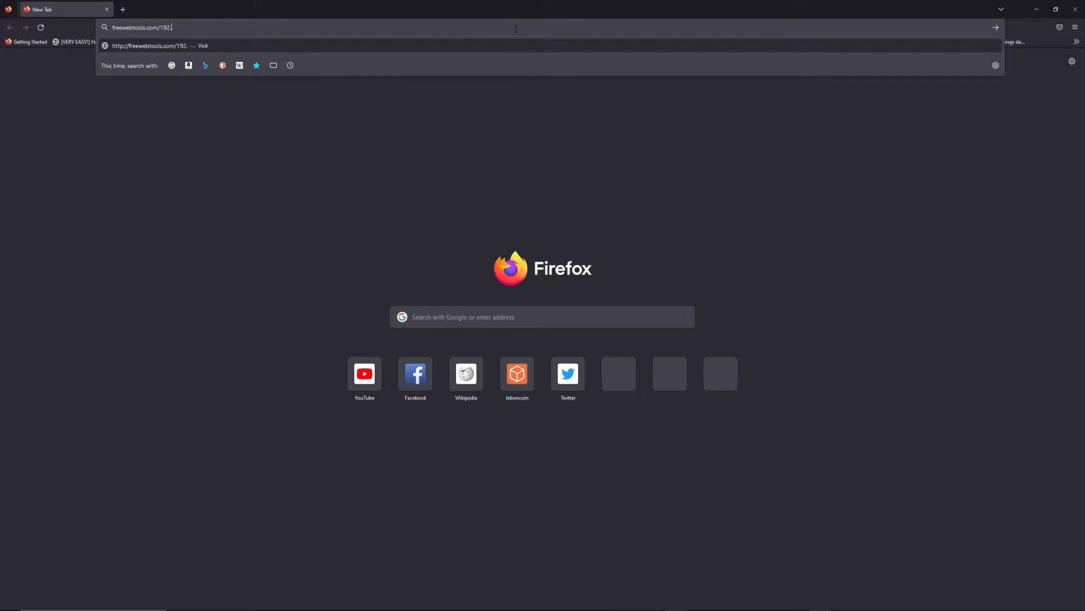
{"action": "type", "text": "168"}
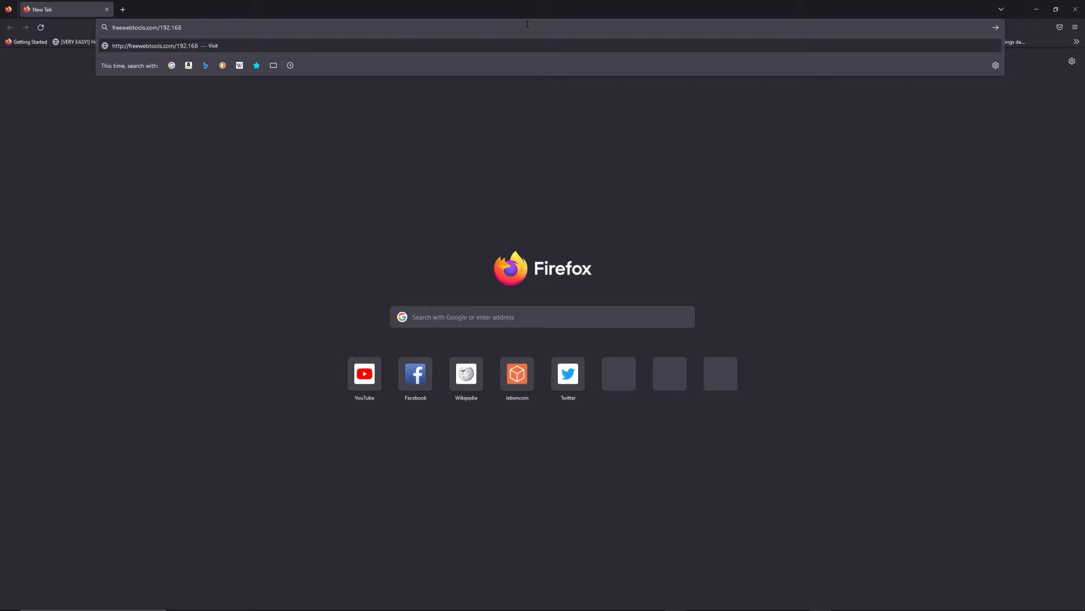
{"action": "mouse_move", "coordinate": [684, 3]}
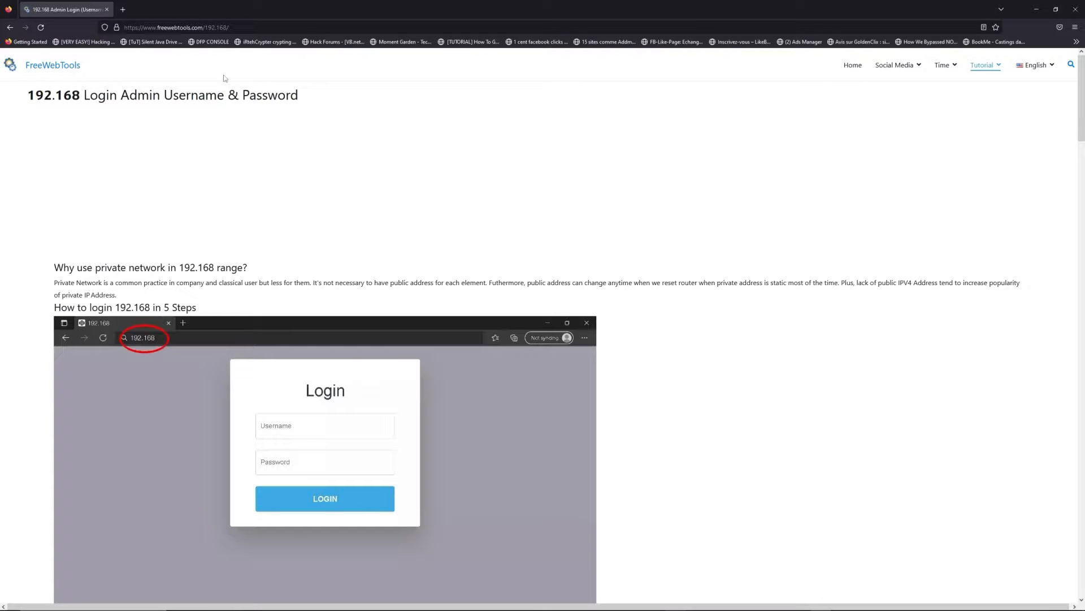
- Scroll the guide down past step 1 to the '2. Launch cmd Software' step
{"action": "scroll", "scroll_direction": "down", "scroll_amount": 3}
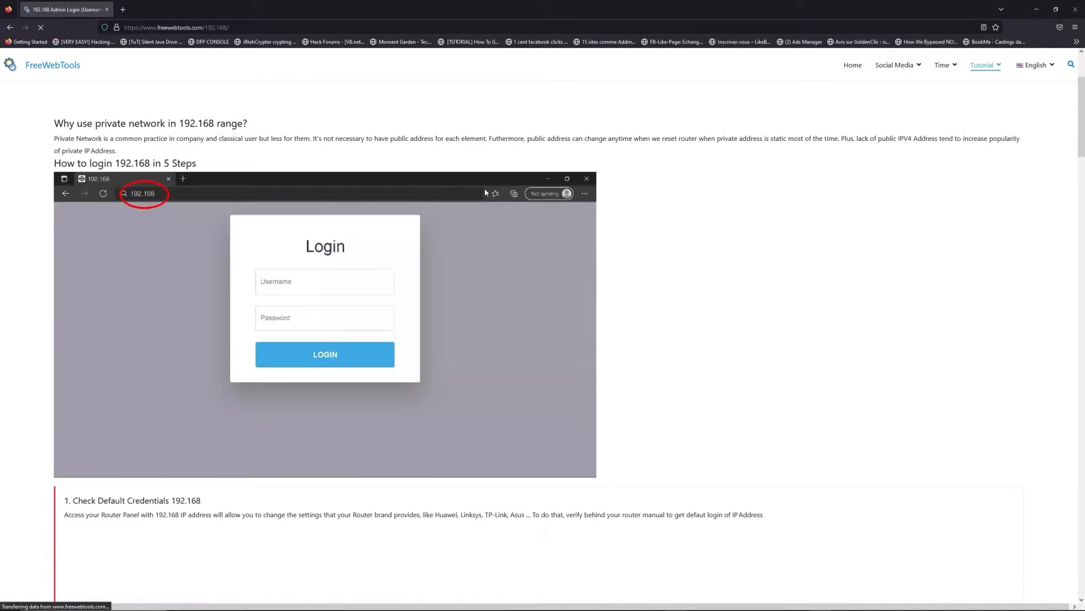
{"action": "scroll", "scroll_direction": "down", "scroll_amount": 3}
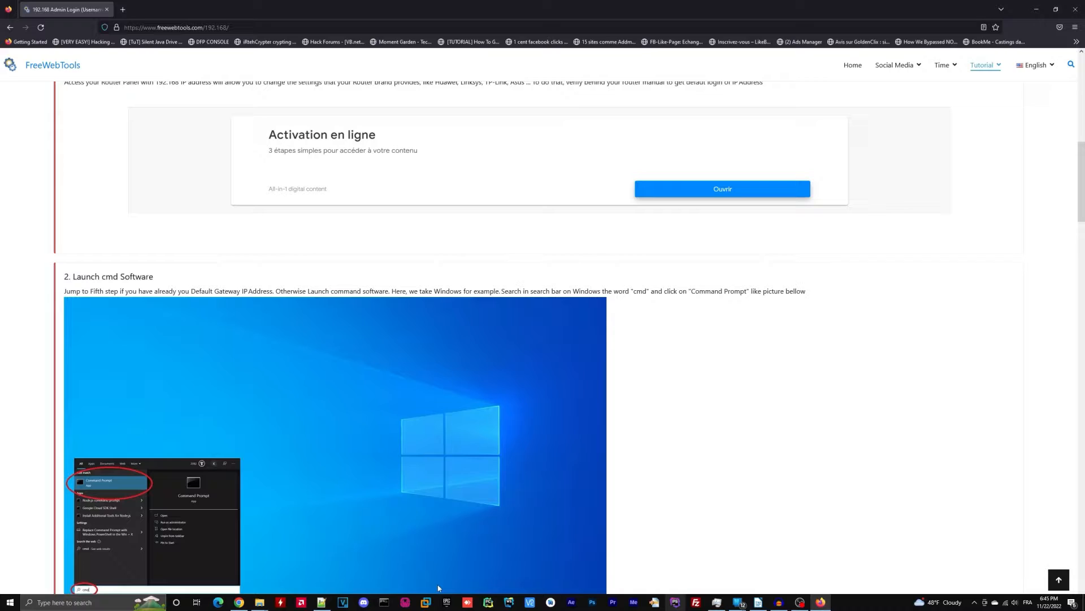
{"action": "mouse_move", "coordinate": [758, 601]}
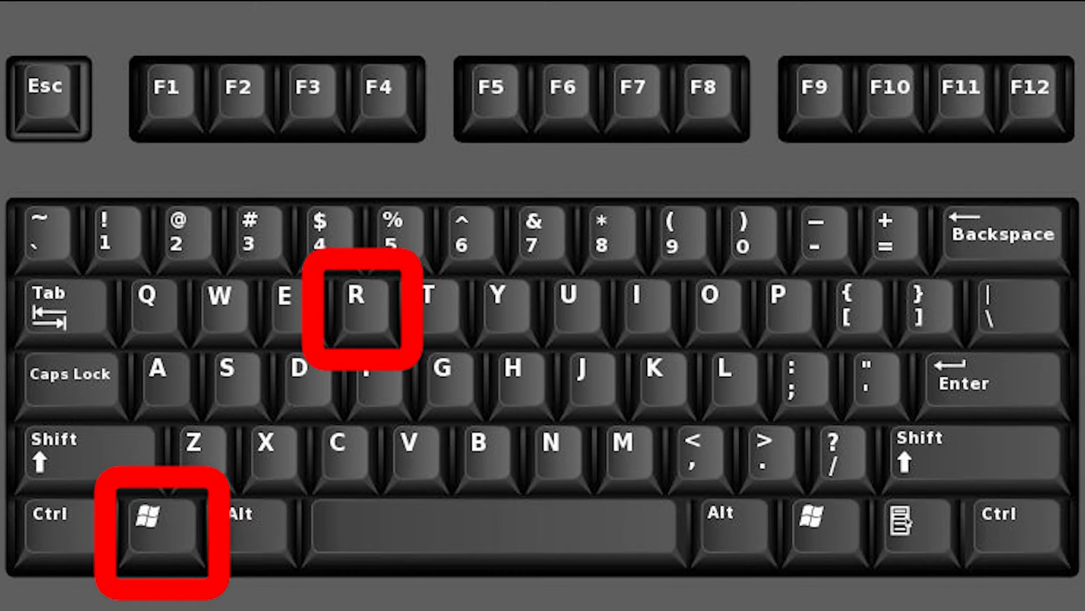
{"action": "key", "text": "win+r"}
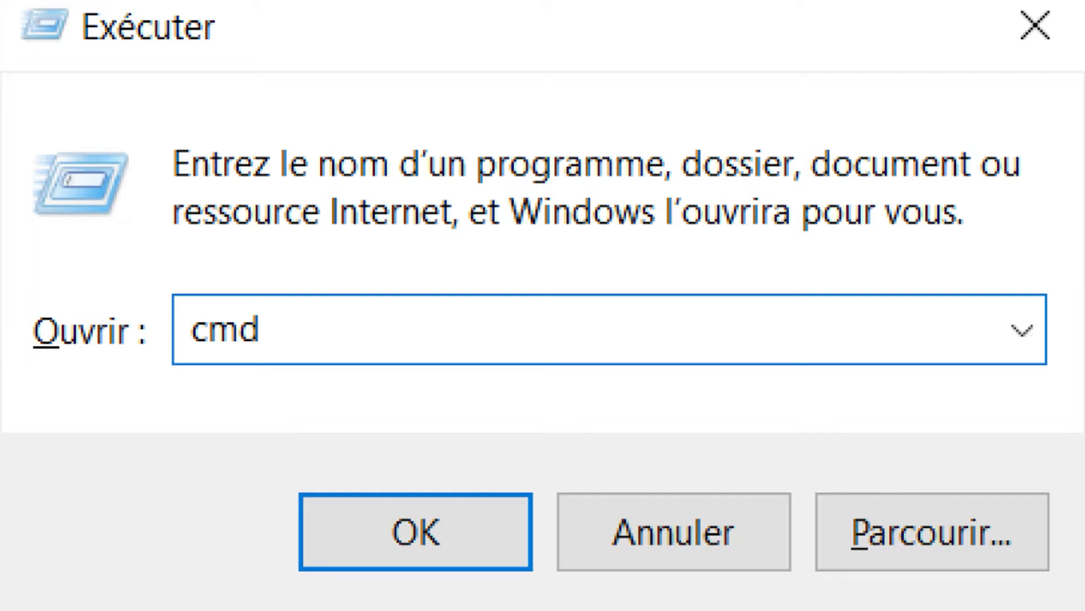
{"action": "left_click", "coordinate": [414, 530]}
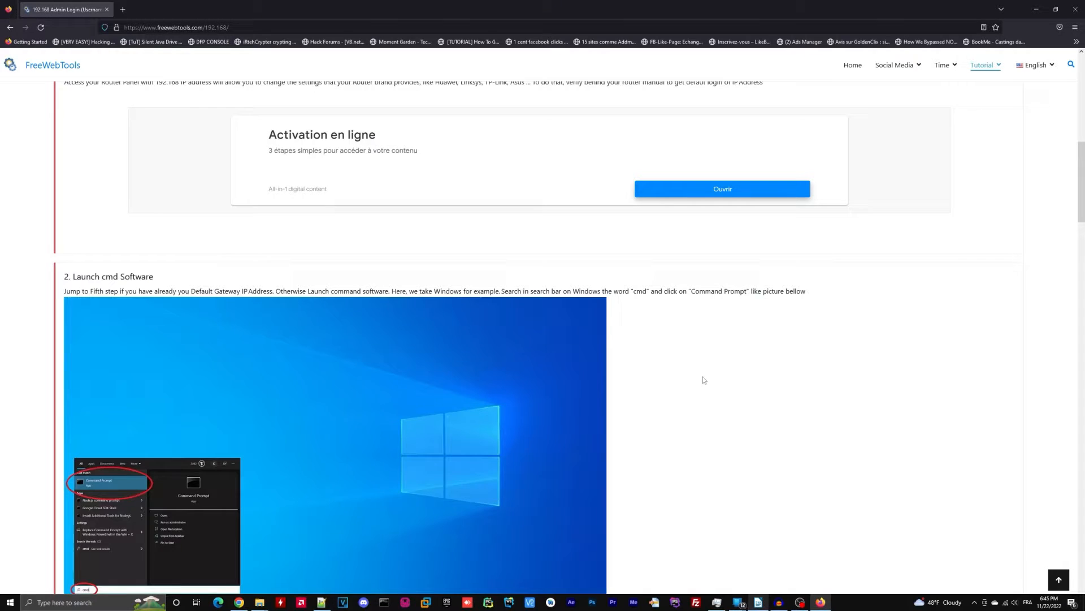
- Scroll down to the 'List of Router's Username and Password' section with its search box
{"action": "scroll", "scroll_direction": "down", "scroll_amount": 3}
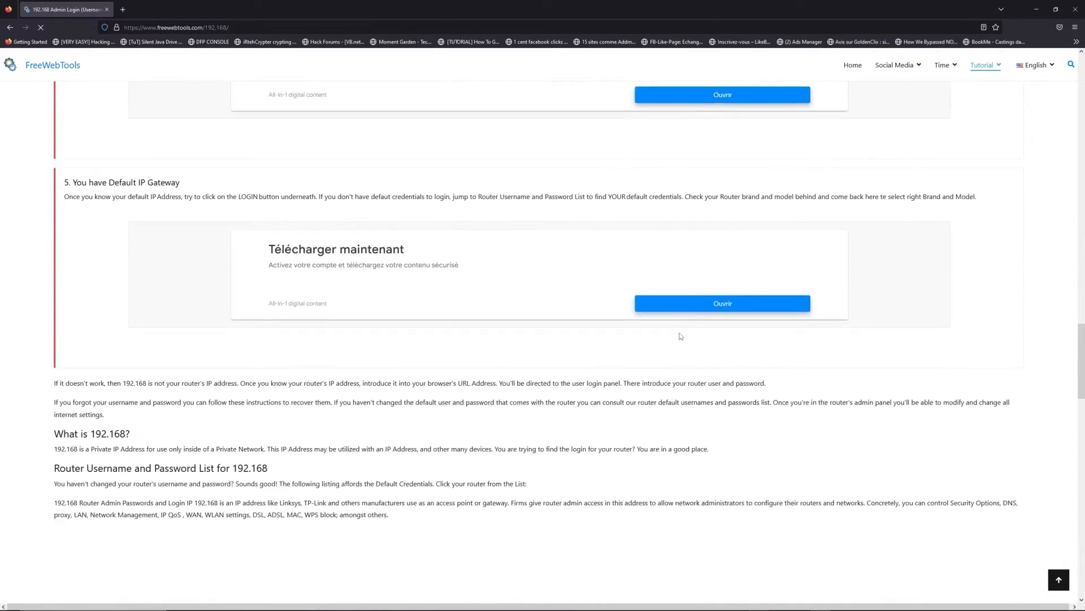
{"action": "scroll", "scroll_direction": "down", "scroll_amount": 3}
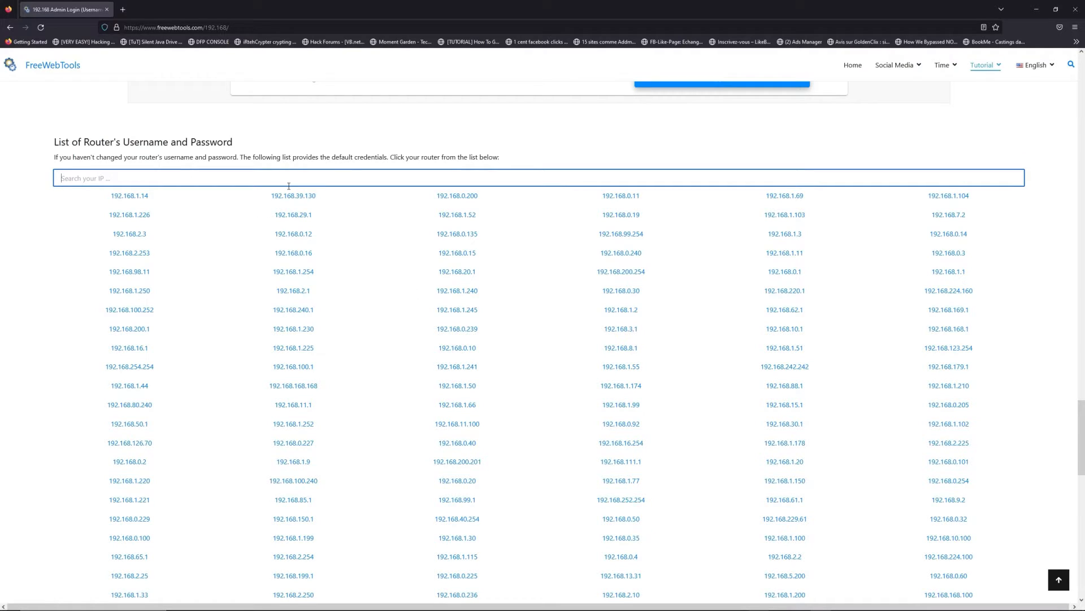
- Search the router list for 192.168.1.1 to narrow the address grid to matching entries
{"action": "type", "text": "192.168.1.1"}
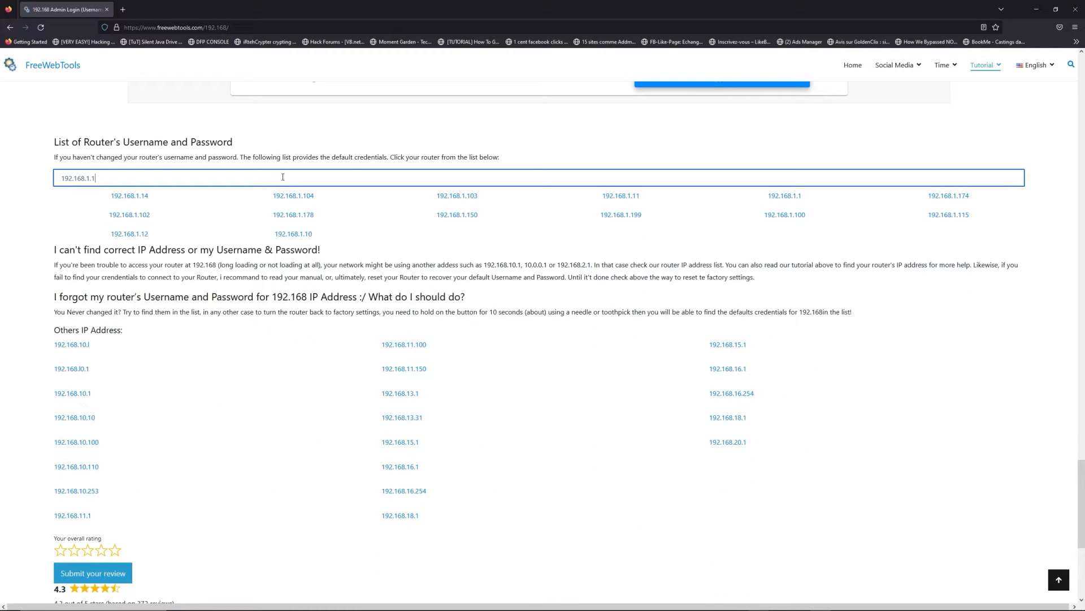
{"action": "mouse_move", "coordinate": [857, 199]}
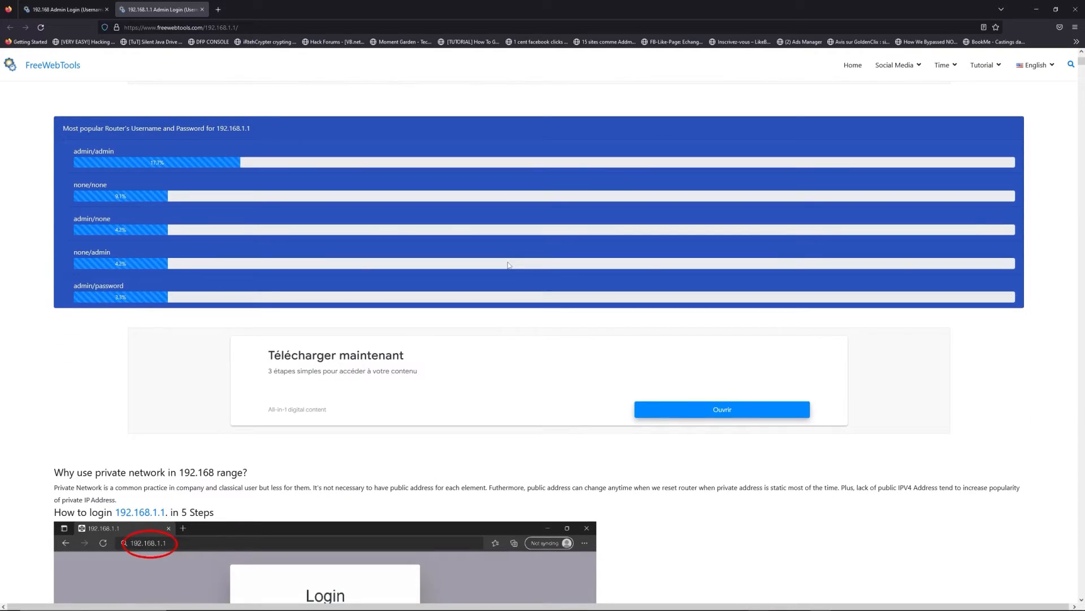
- Review the 192.168.1.1 default credentials table, then launch the router admin page via LOGIN
{"action": "scroll", "scroll_direction": "down", "scroll_amount": 3}
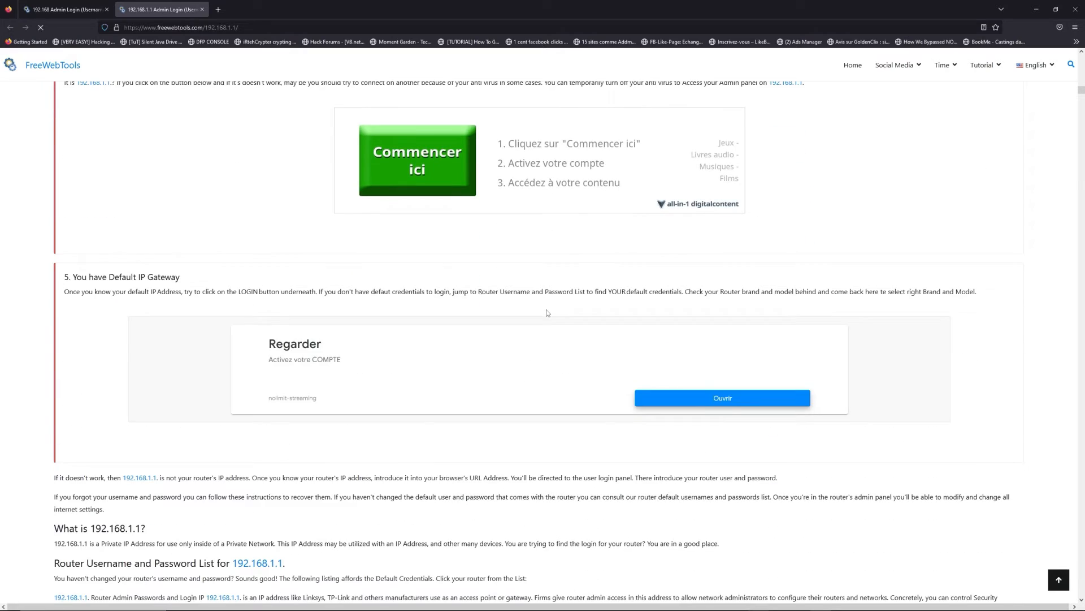
{"action": "scroll", "scroll_direction": "down", "scroll_amount": 3}
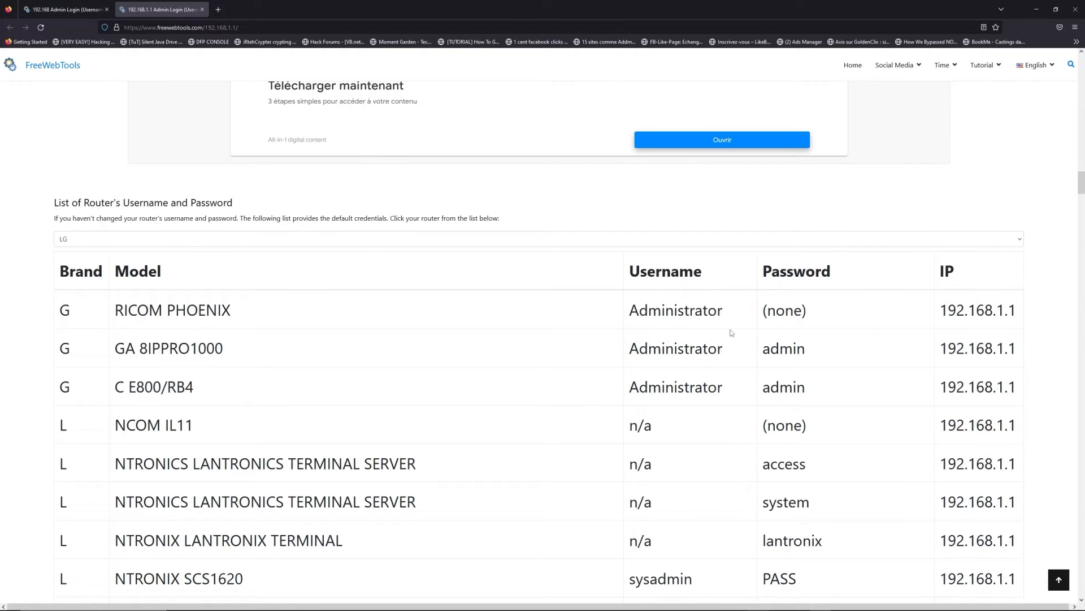
{"action": "scroll", "scroll_direction": "down", "scroll_amount": 3}
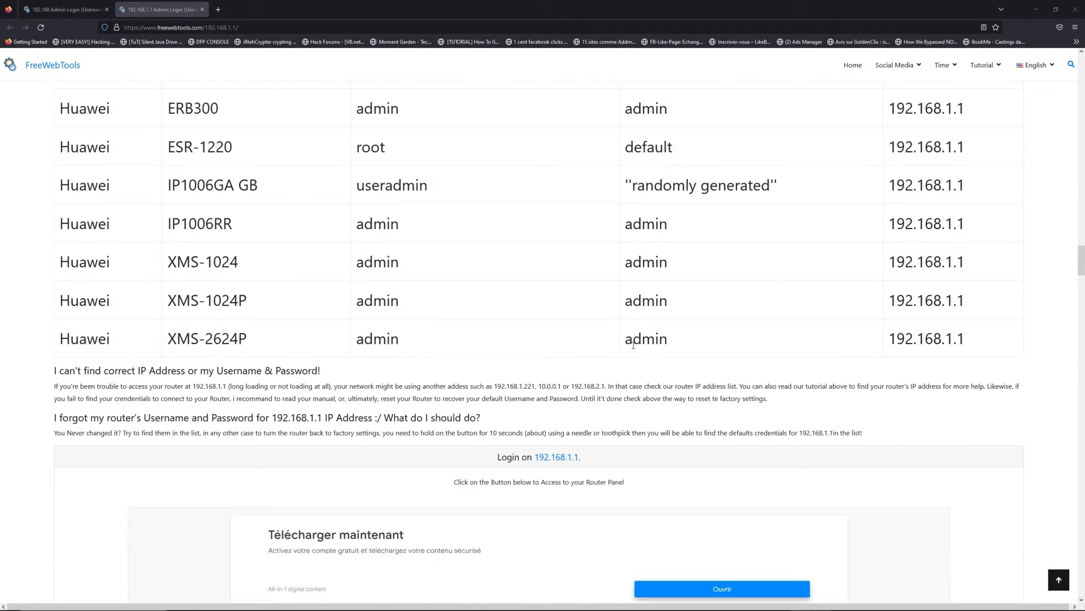
{"action": "scroll", "scroll_direction": "down", "scroll_amount": 3}
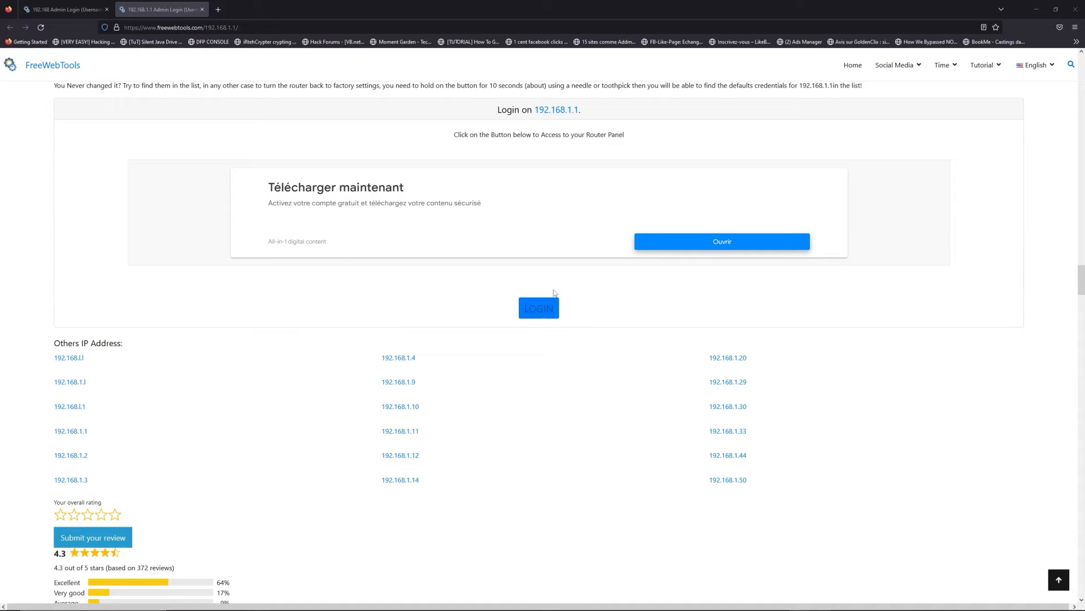
{"action": "left_click", "coordinate": [538, 308]}
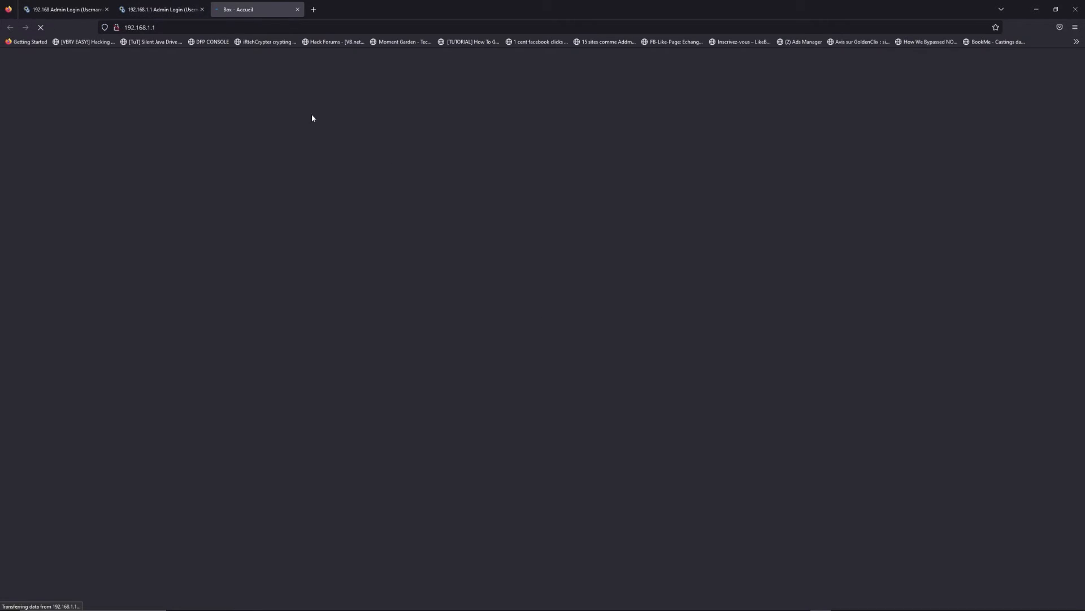